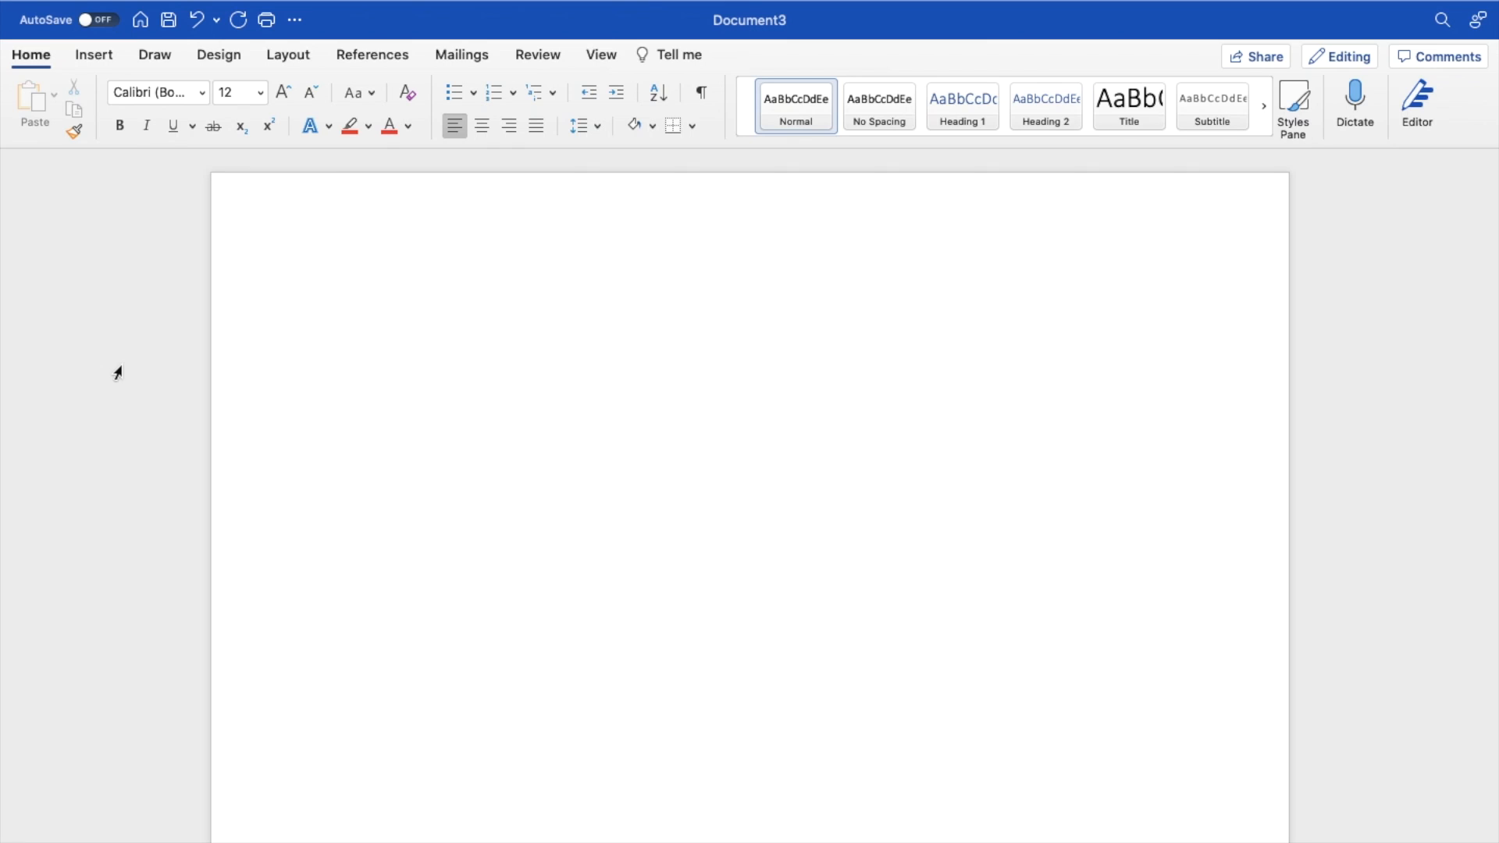
# Enter the word 'Outline' and enlarge it to 48 pt with Increase Font Size
pyautogui.click(337, 313)
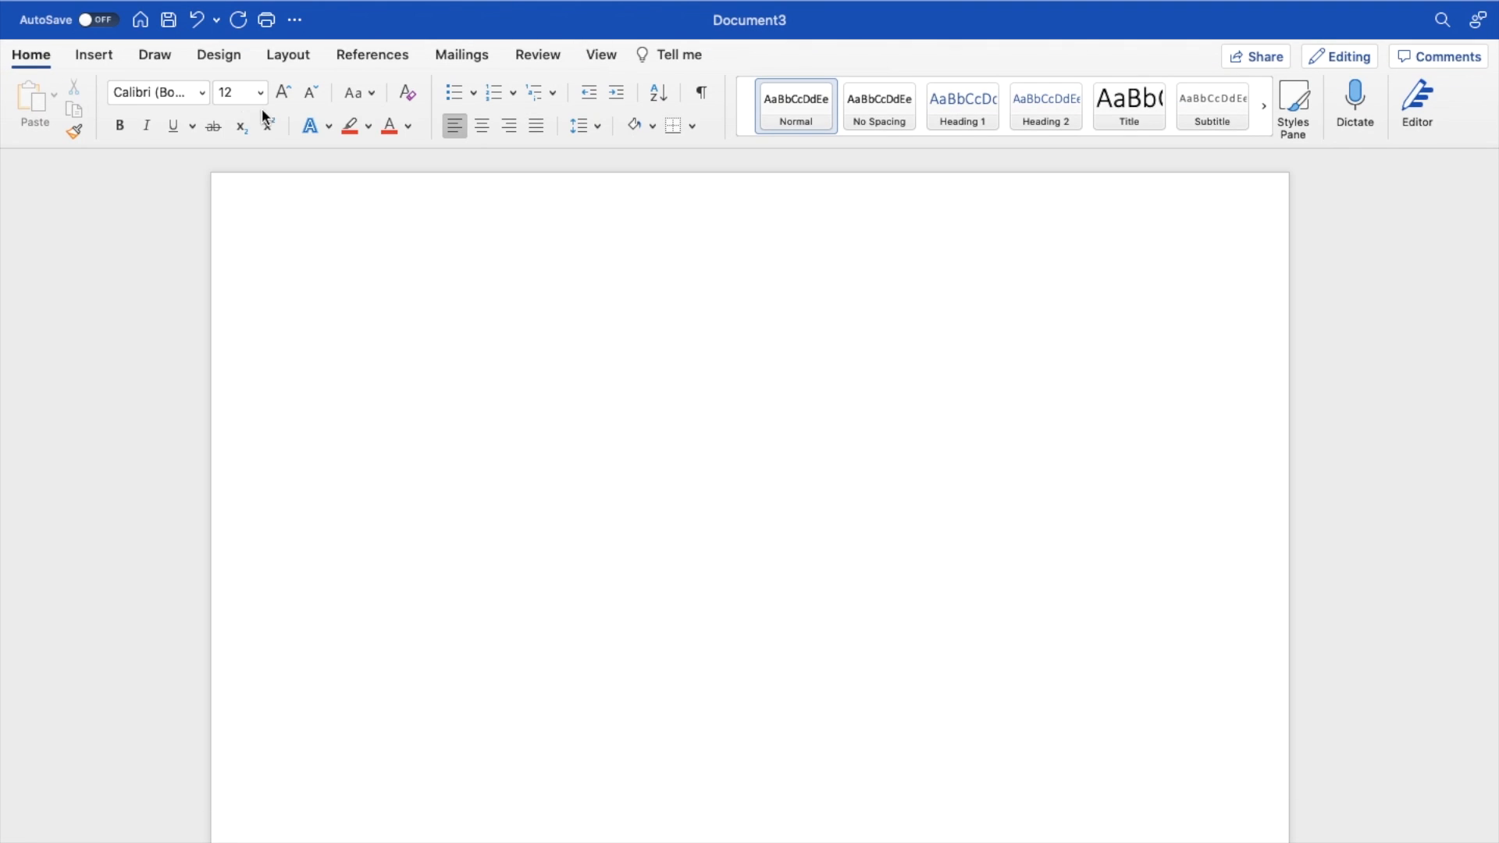
pyautogui.click(338, 312)
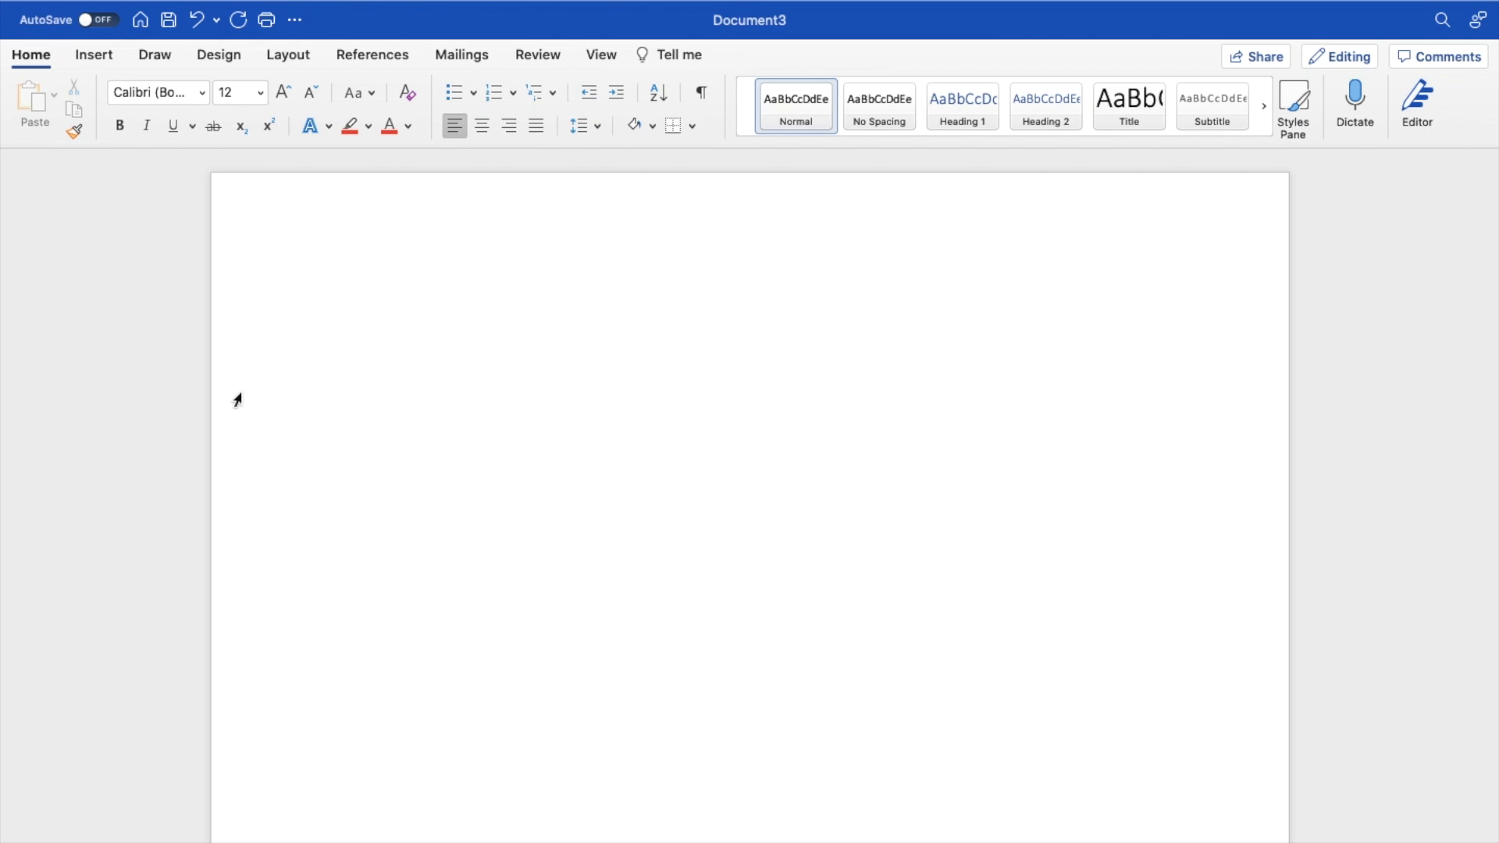
pyautogui.write('Outline')
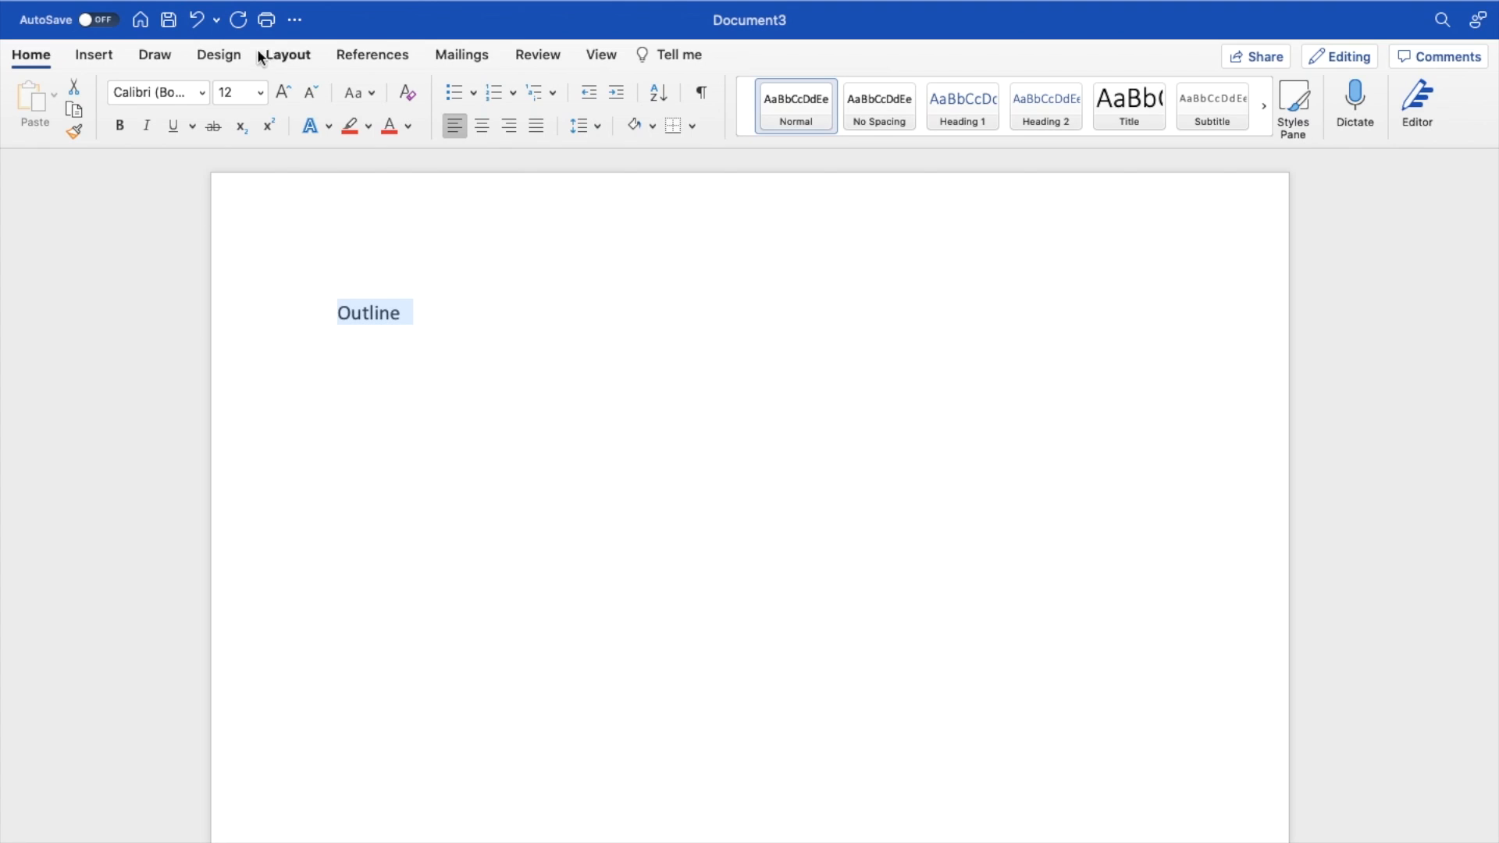
pyautogui.click(283, 92)
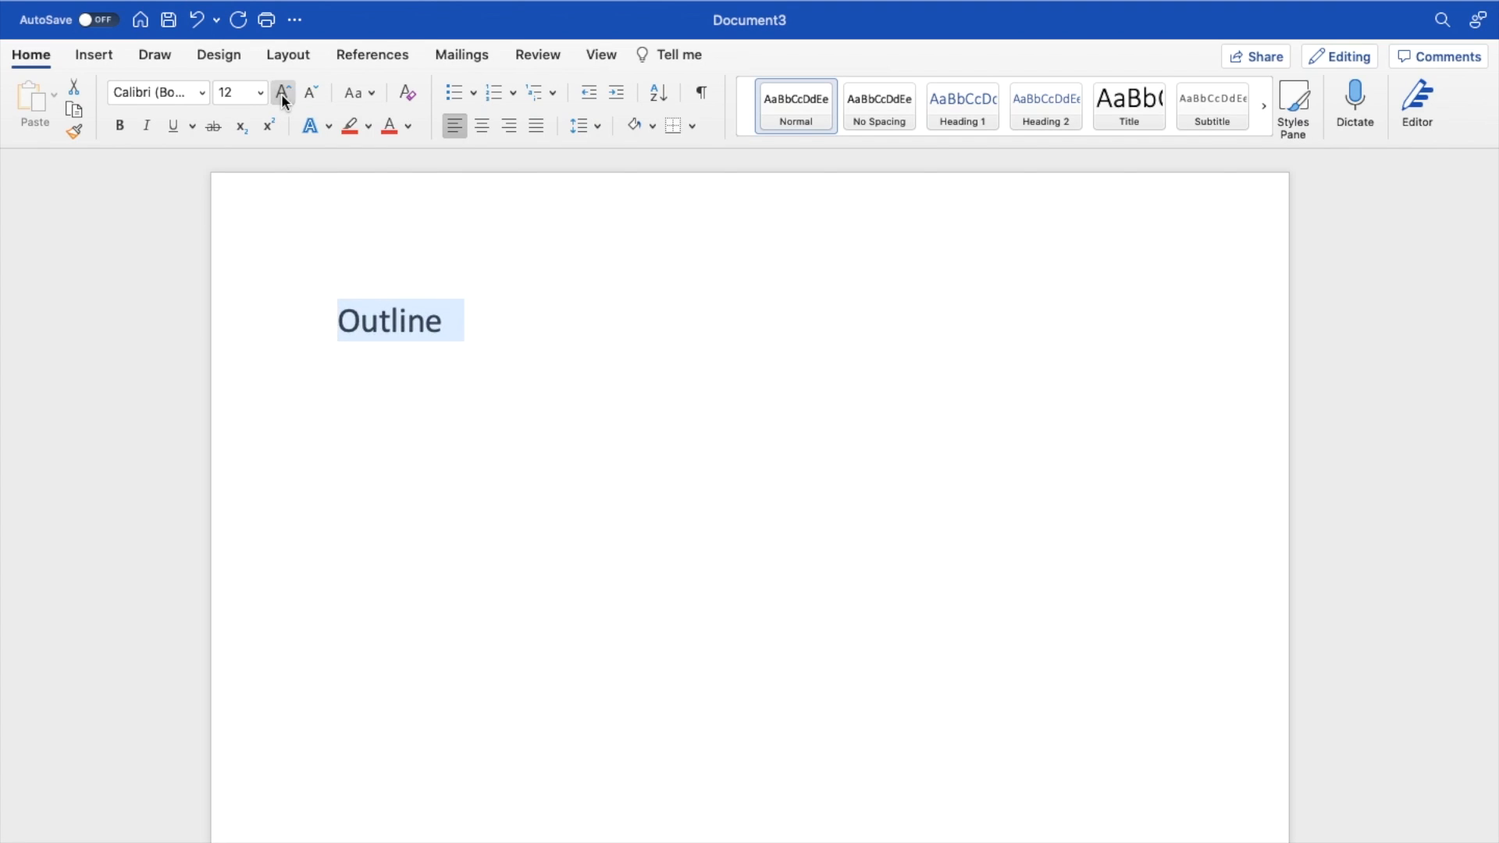
pyautogui.click(281, 92)
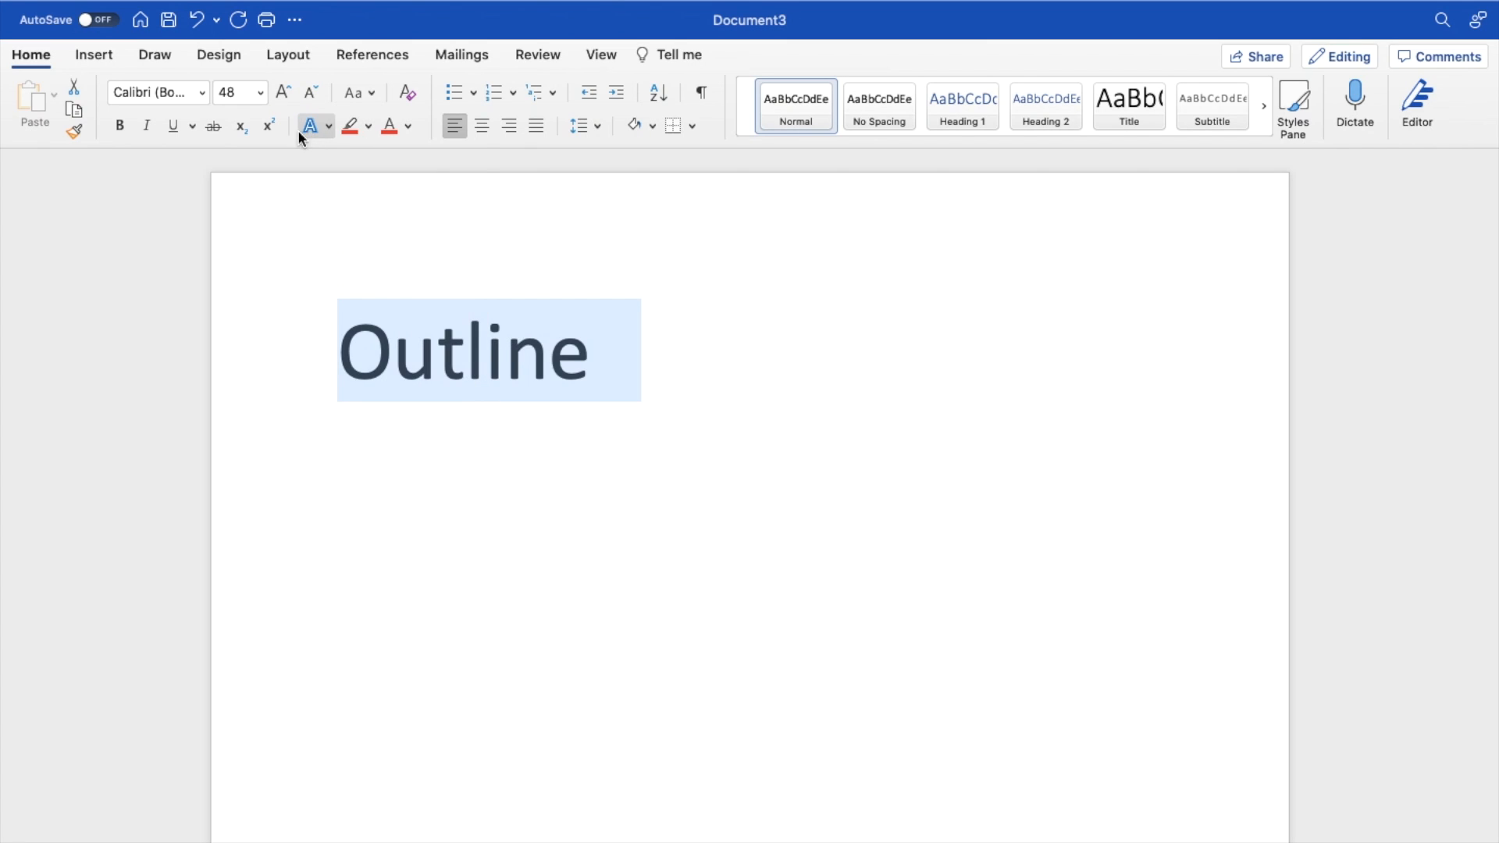
pyautogui.moveTo(316, 131)
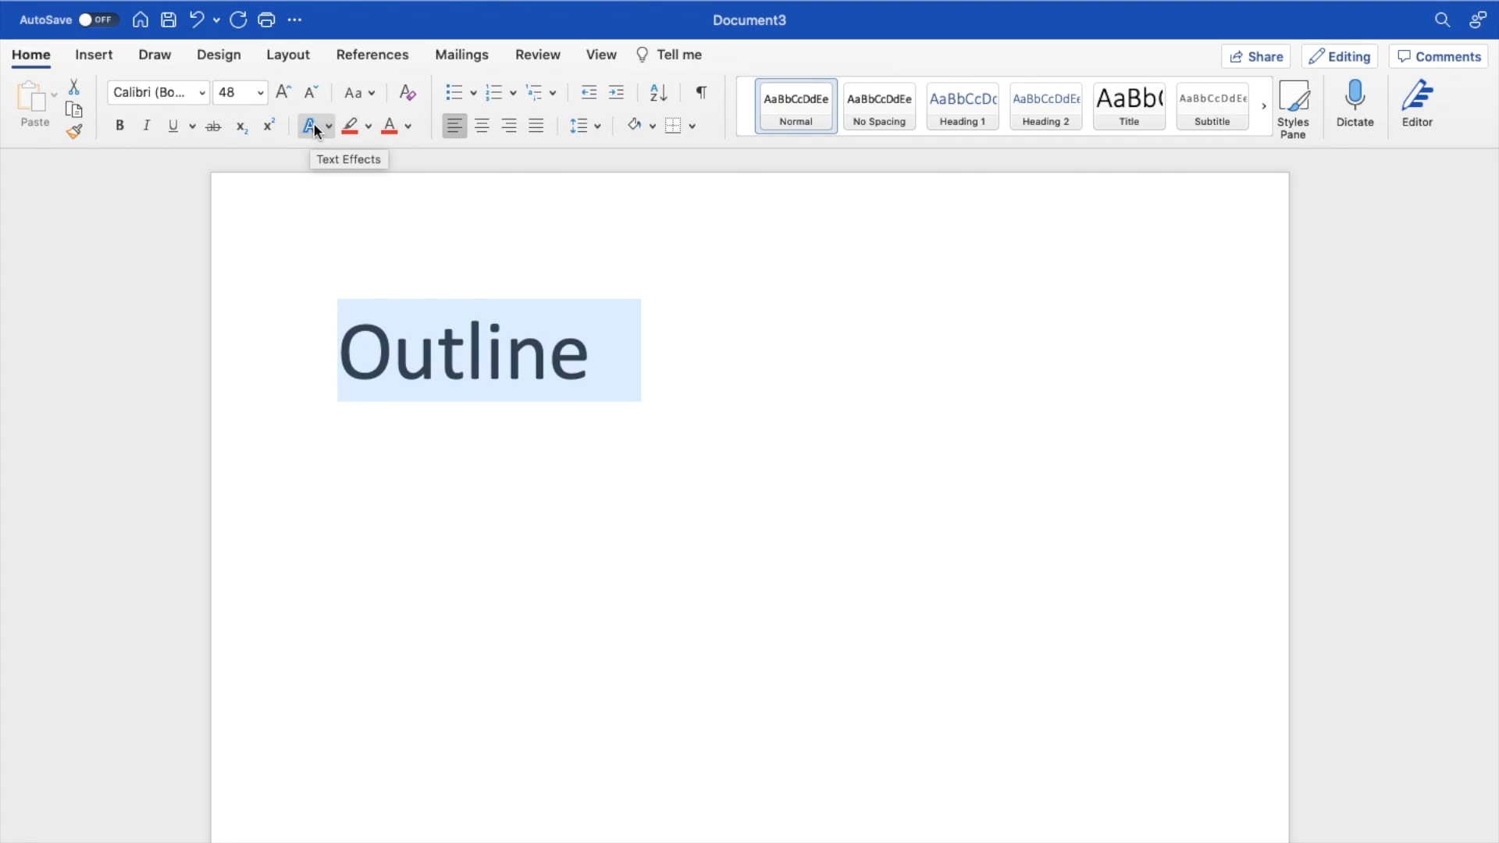
pyautogui.moveTo(329, 131)
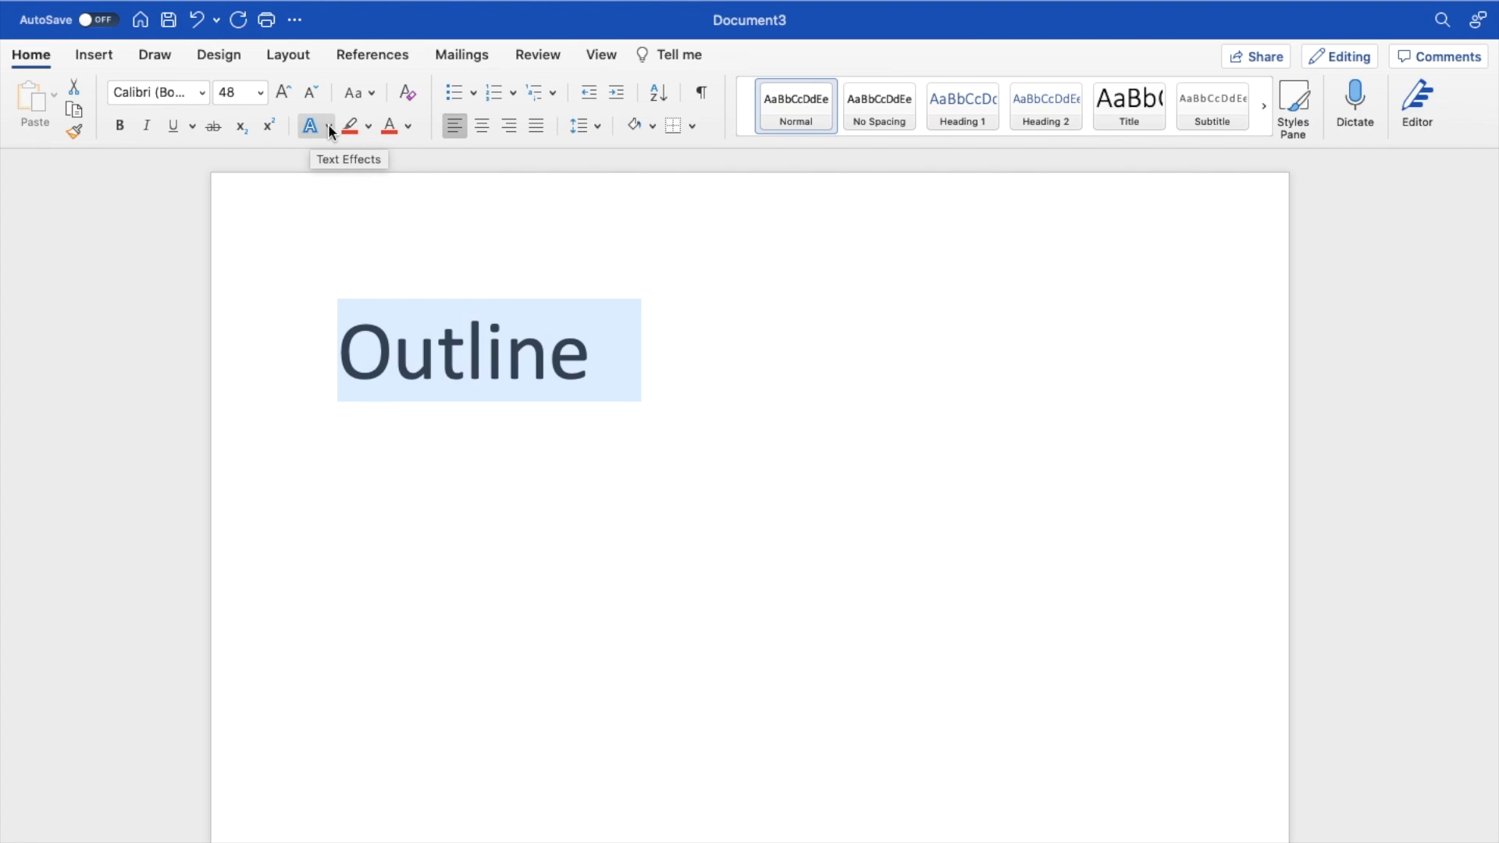
# Apply a green text outline from Text Effects and reselect the word
pyautogui.click(309, 124)
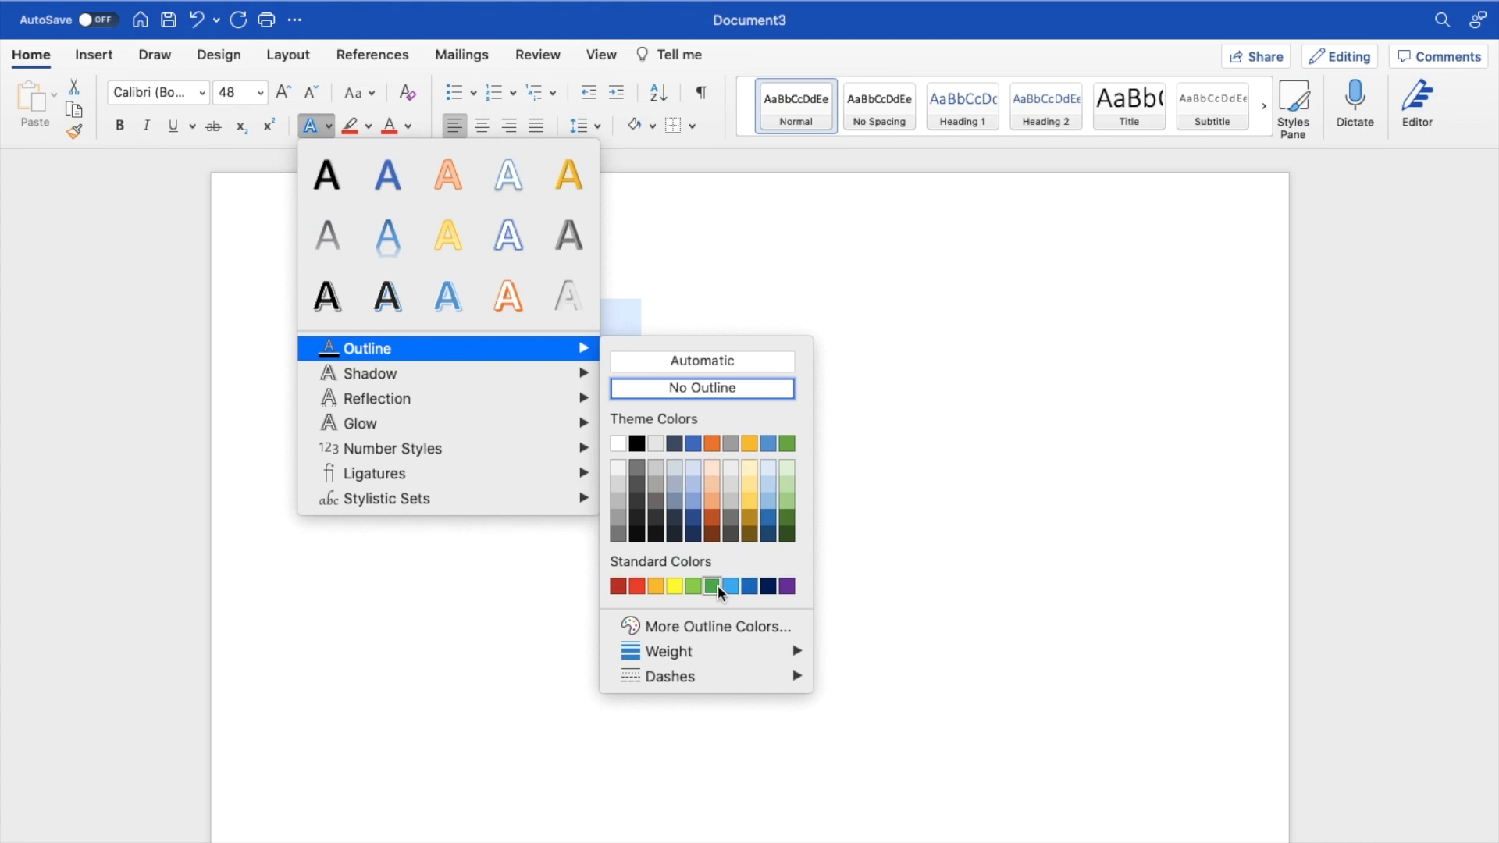
pyautogui.click(713, 585)
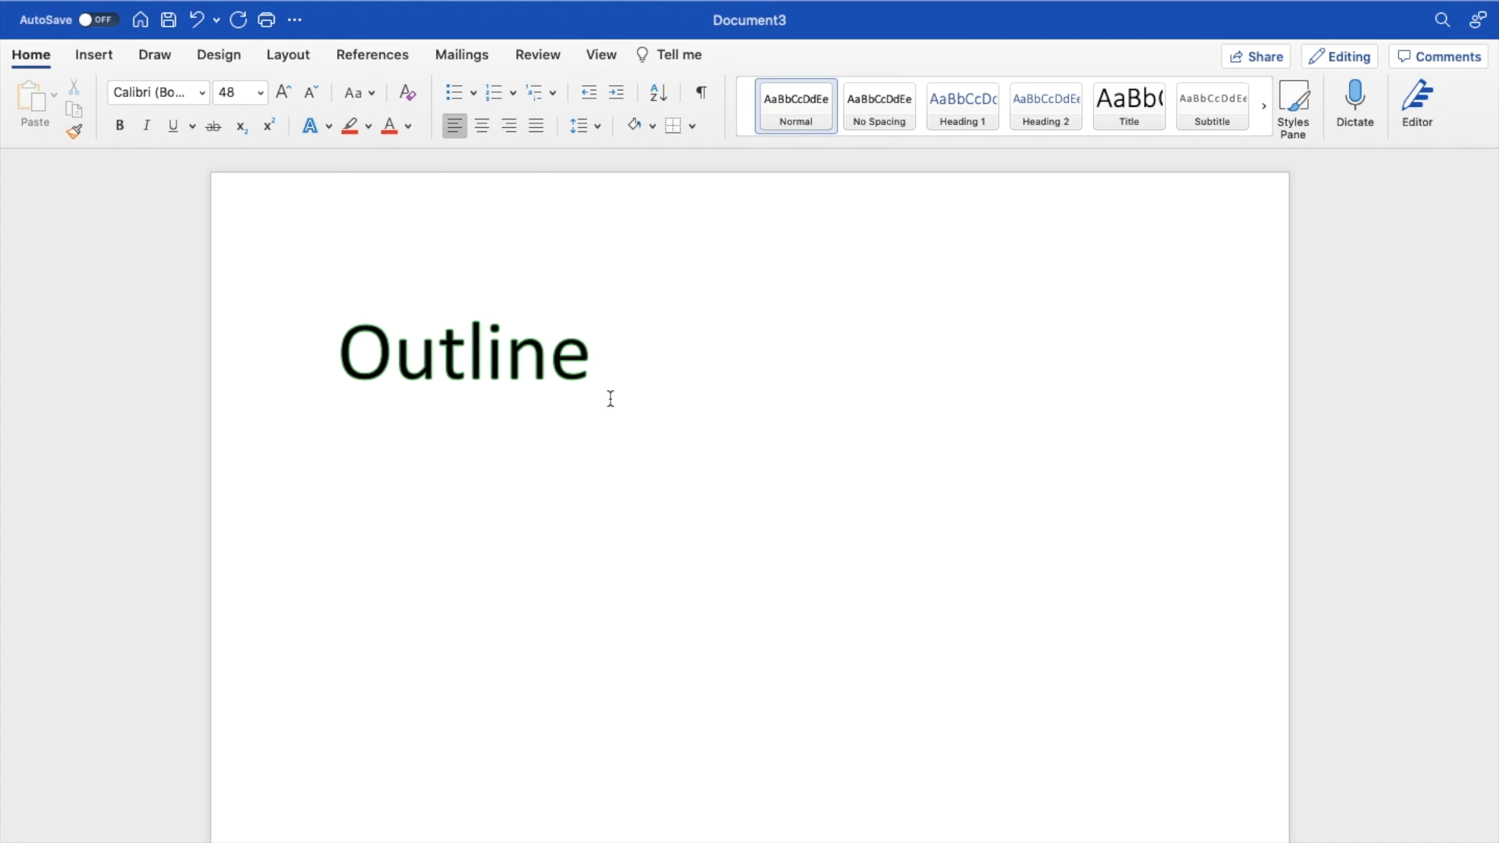
pyautogui.click(594, 352)
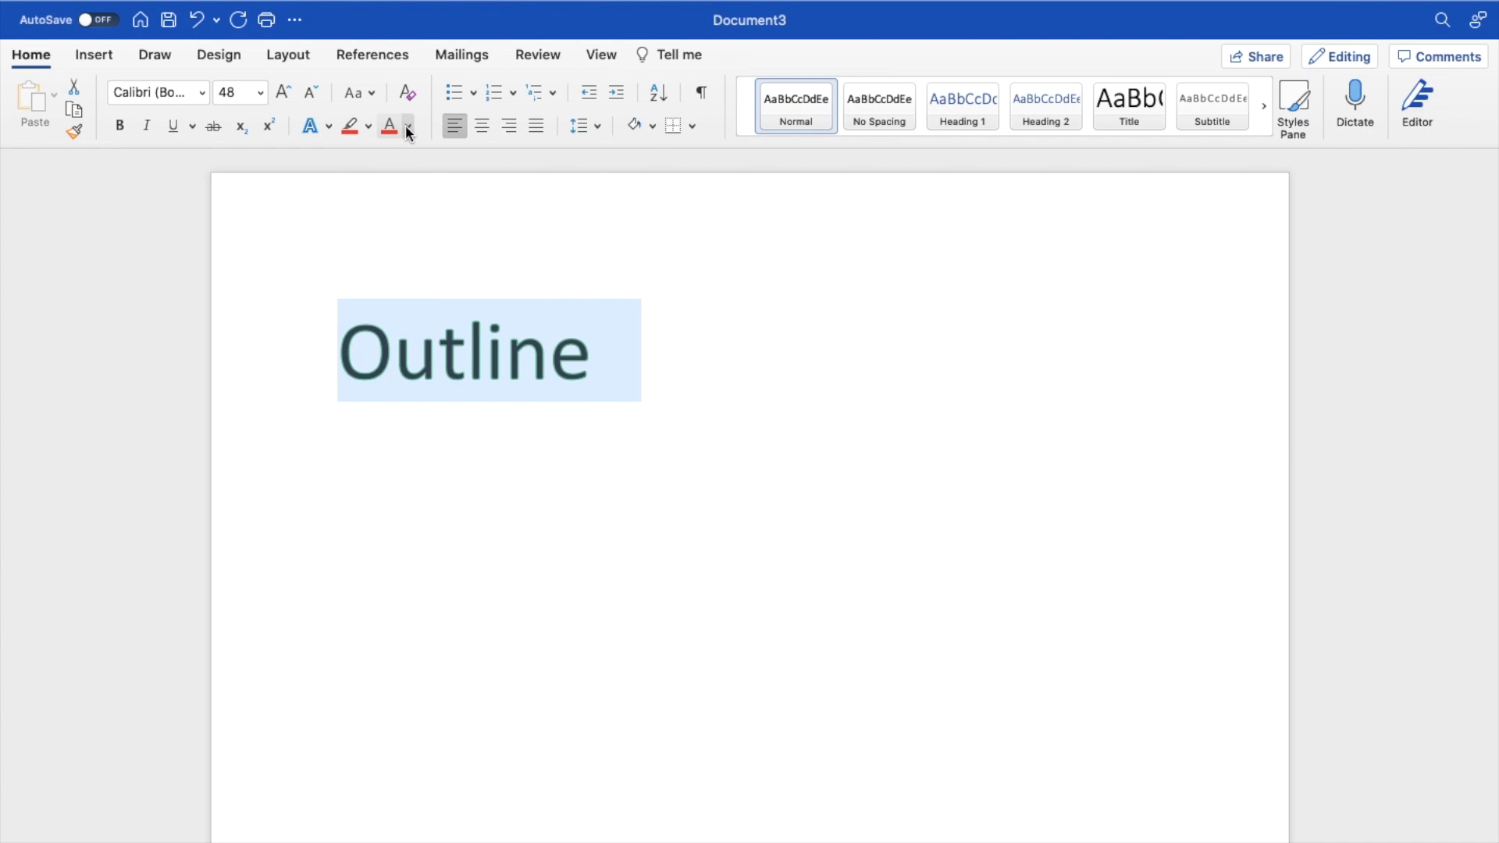
# Colour the letters green and give them a dark outline via Text Effects
pyautogui.click(407, 125)
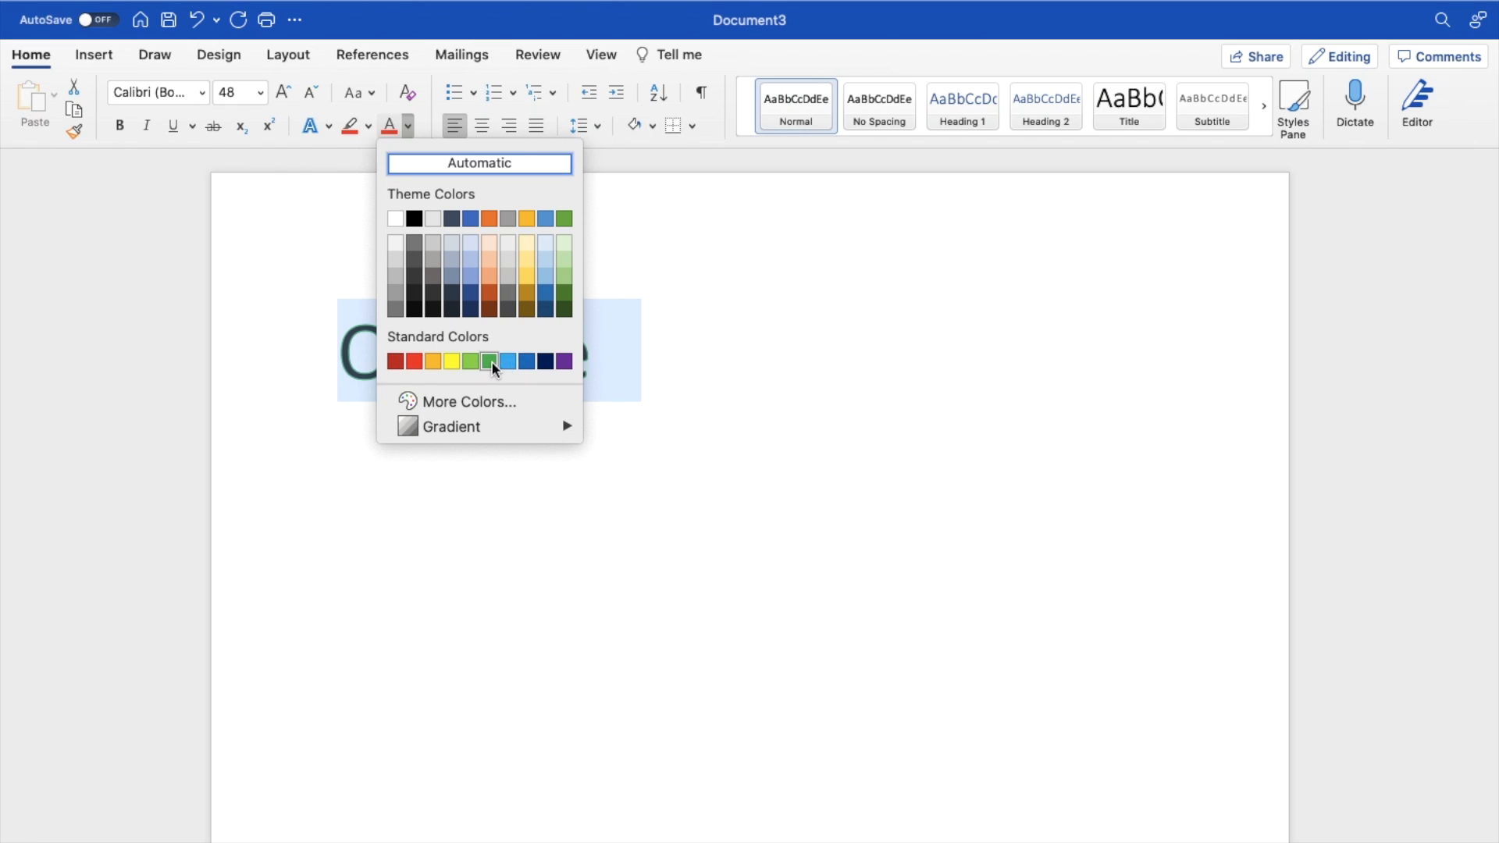
pyautogui.click(487, 361)
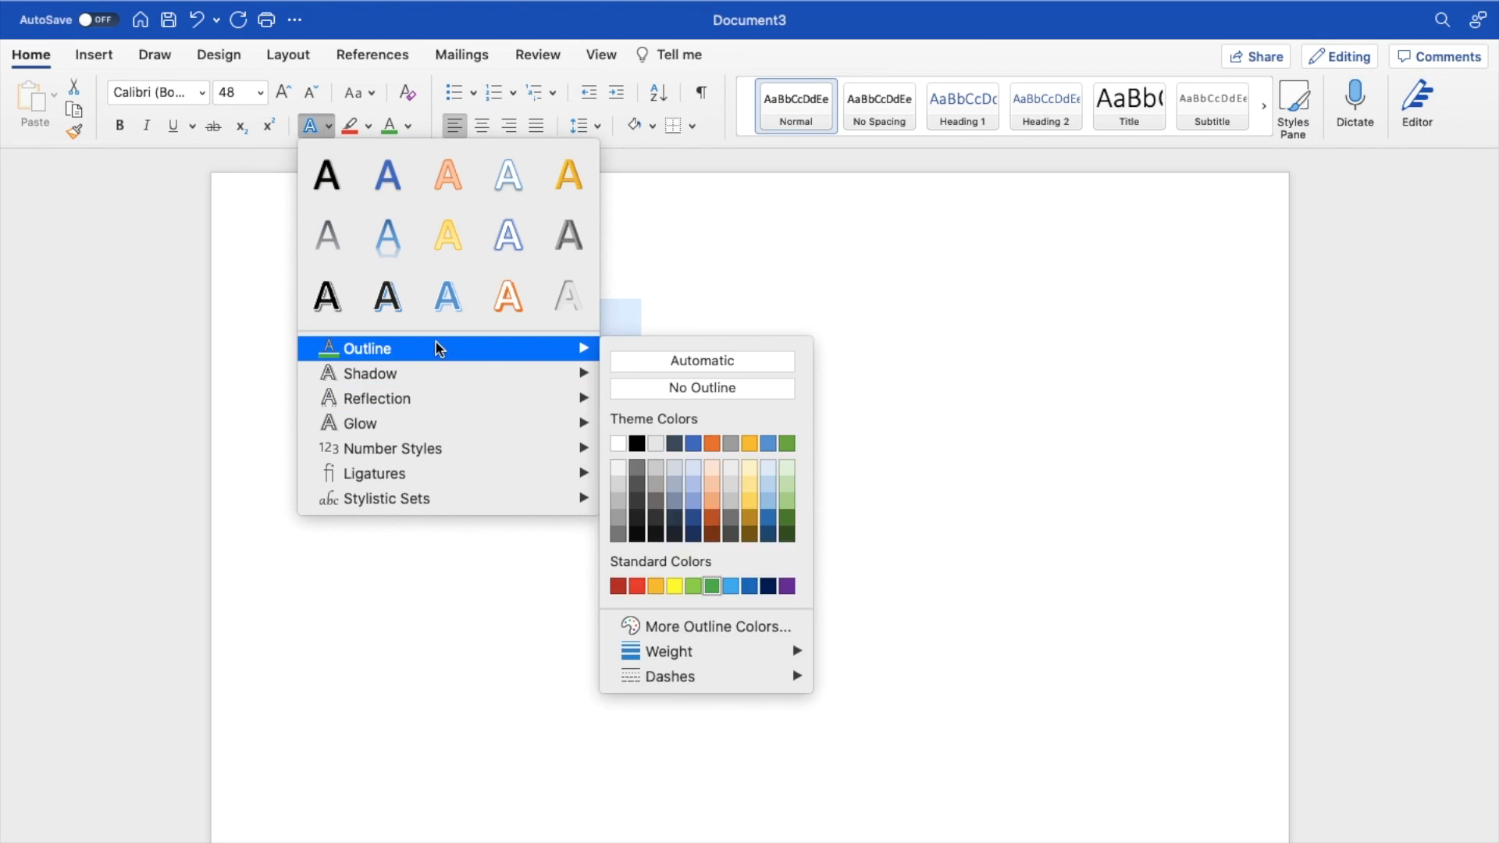
pyautogui.click(712, 586)
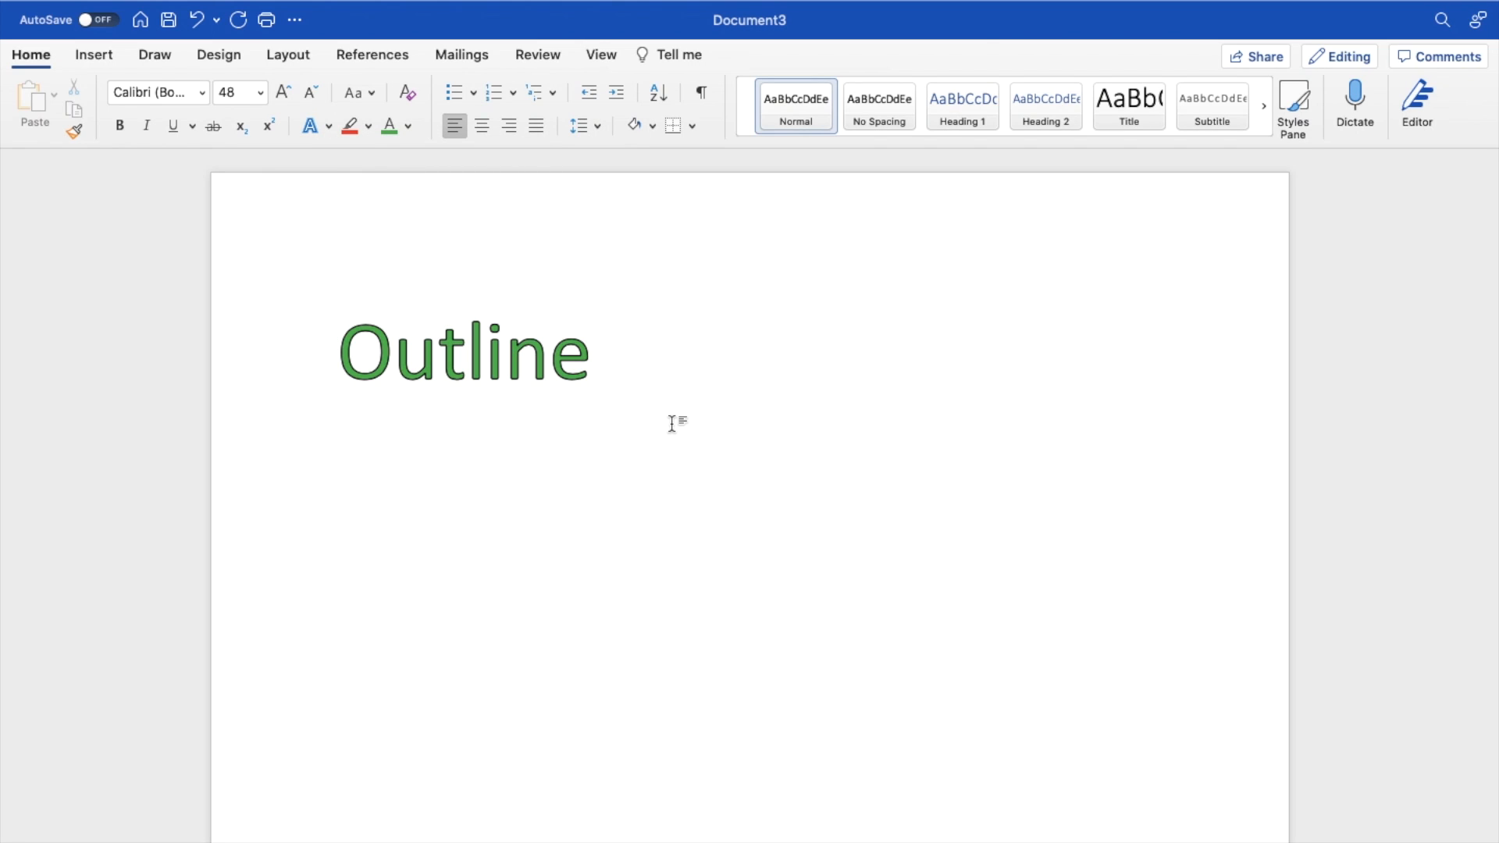
pyautogui.click(592, 355)
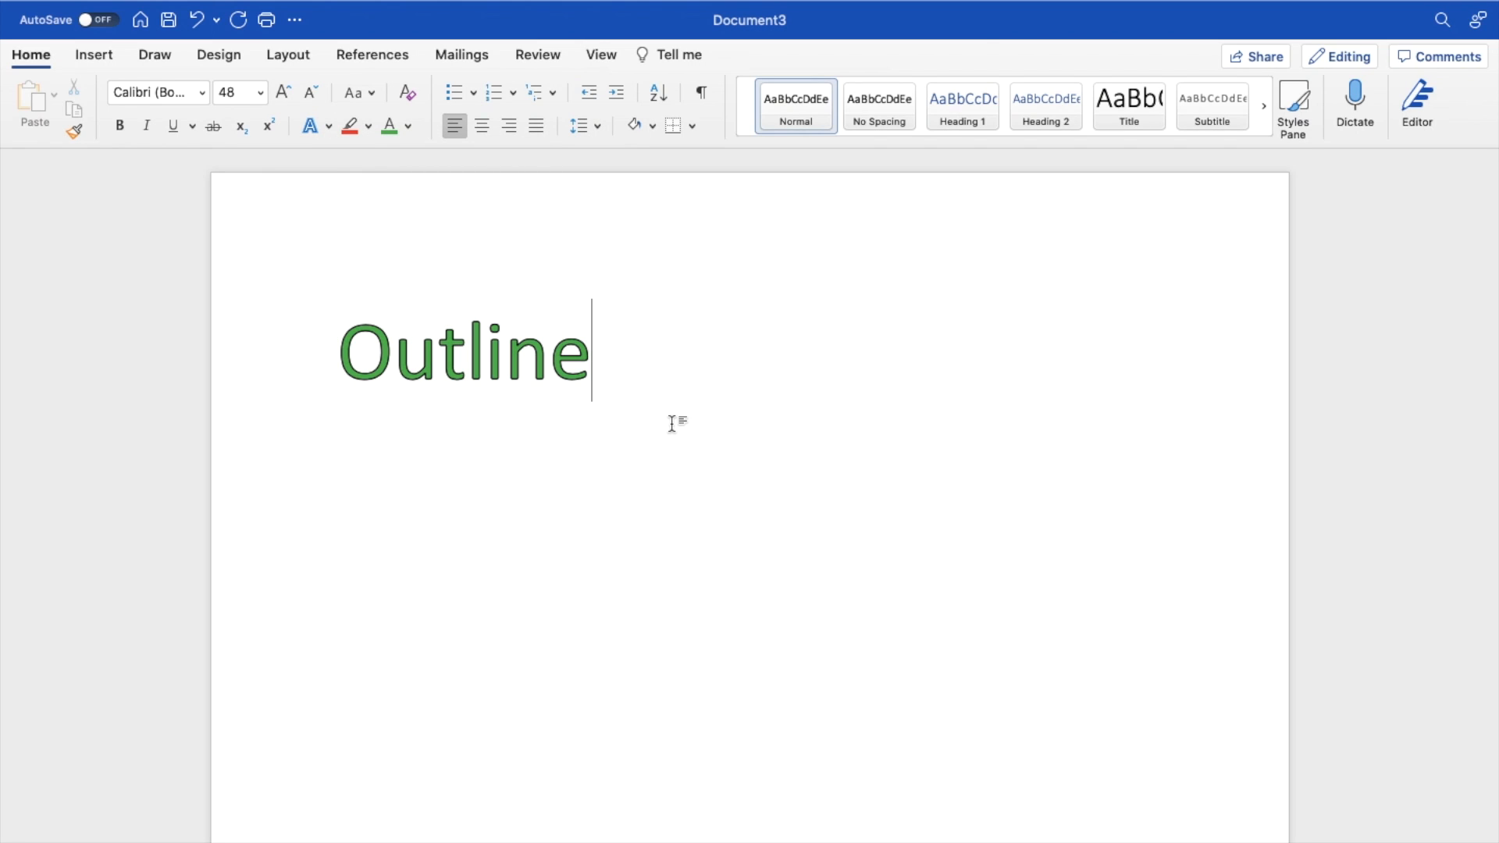